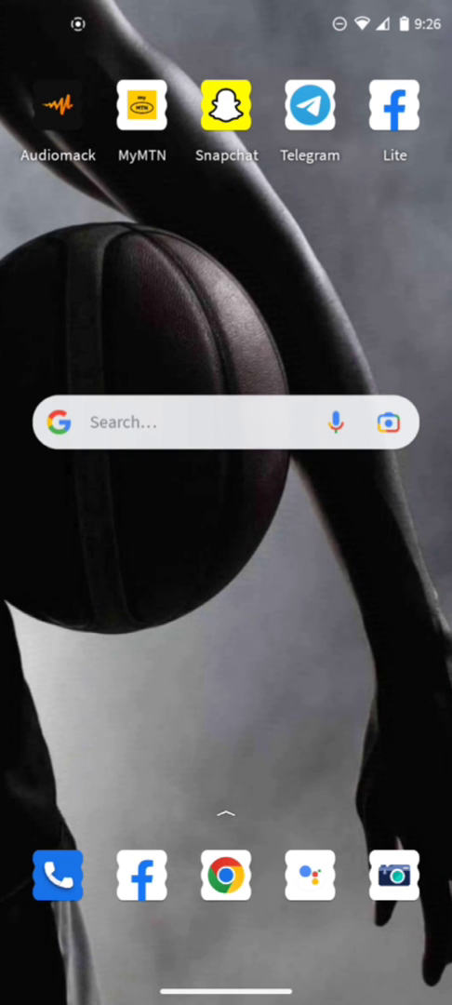
Search for the bit.ly/knustwifi12 short link in the Google app
left_click(224, 422)
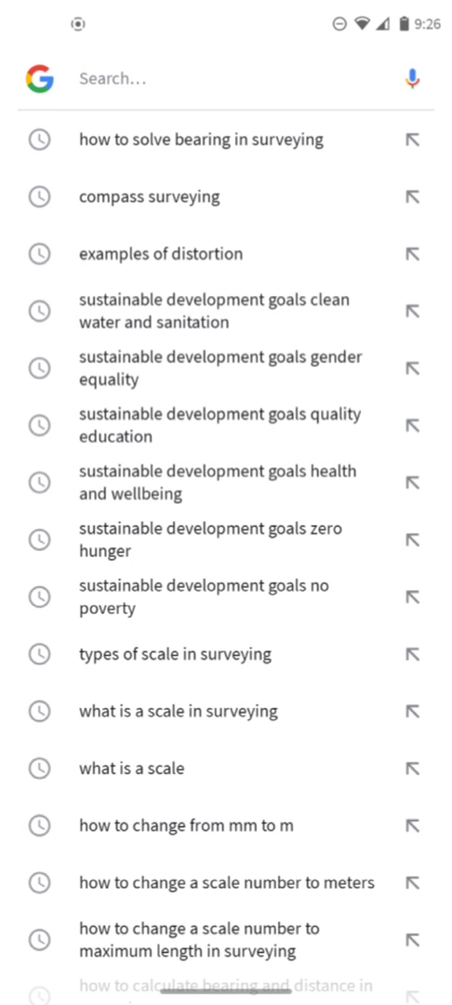
left_click(223, 79)
type("bit.l")
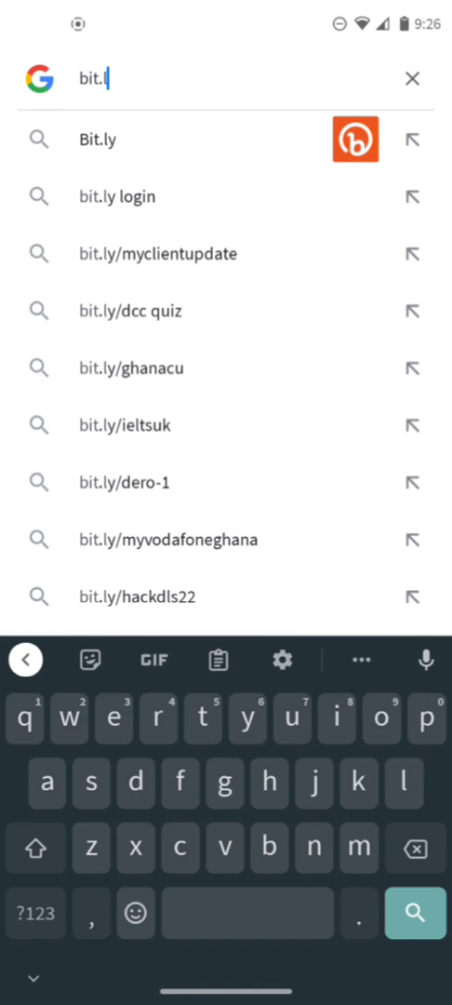
type("/knustwifi")
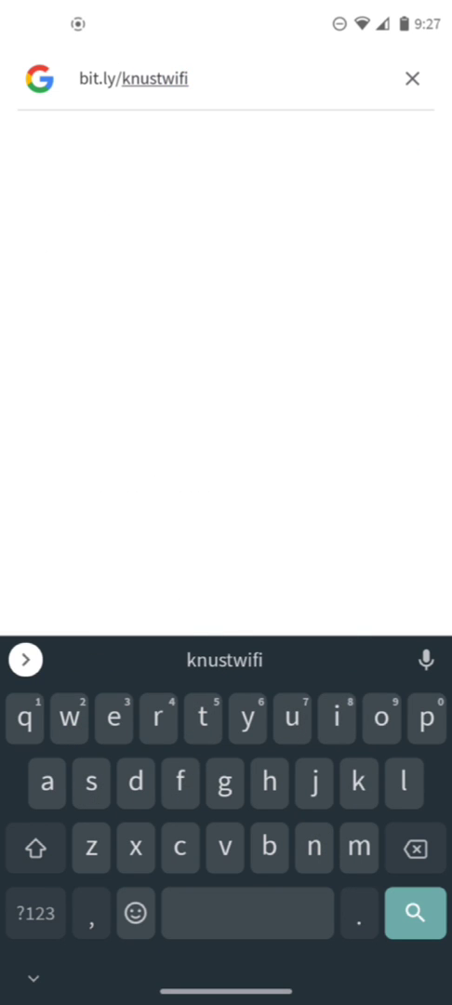
type("12")
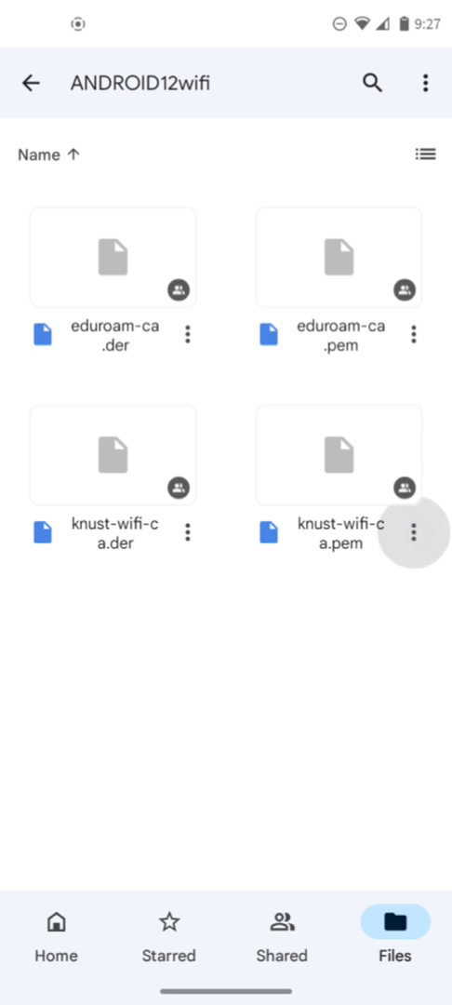
Download knust-wifi-ca.pem and knust-wifi-ca.der from the ANDROID12wifi Drive folder
left_click(414, 531)
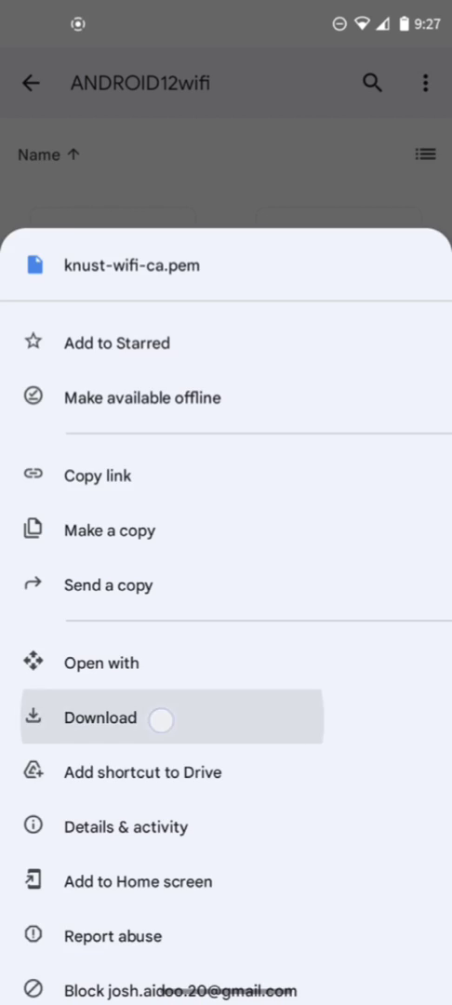
left_click(98, 717)
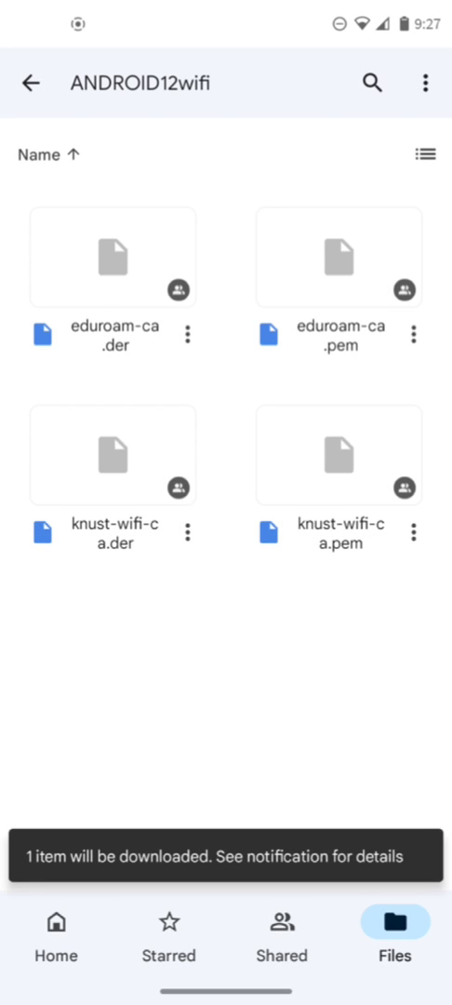
left_click(190, 533)
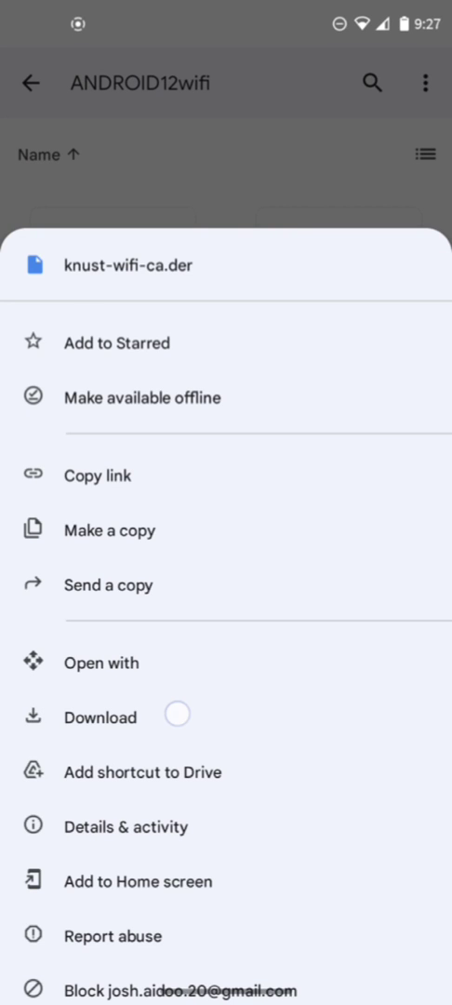
left_click(100, 717)
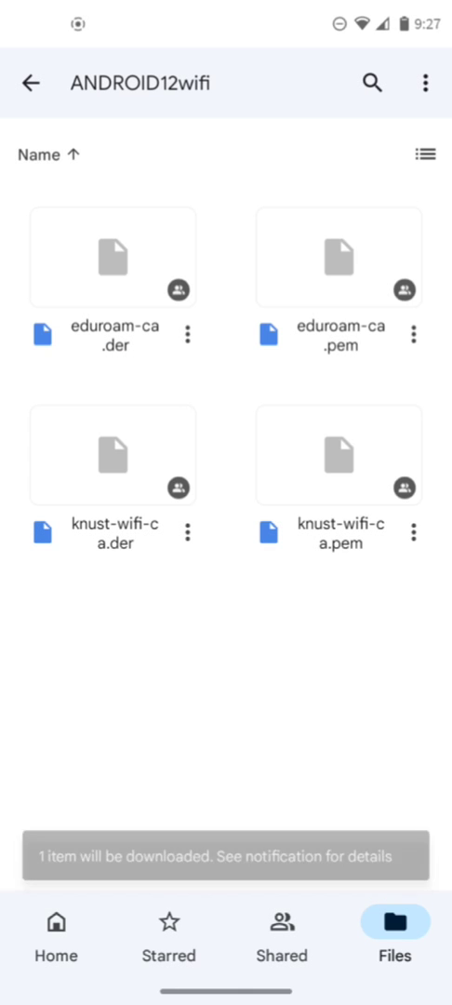
left_click(192, 333)
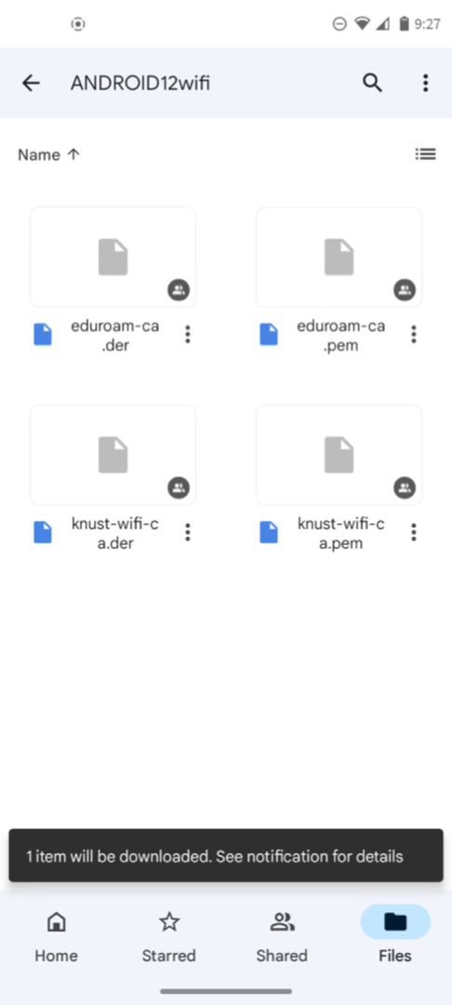
key("home")
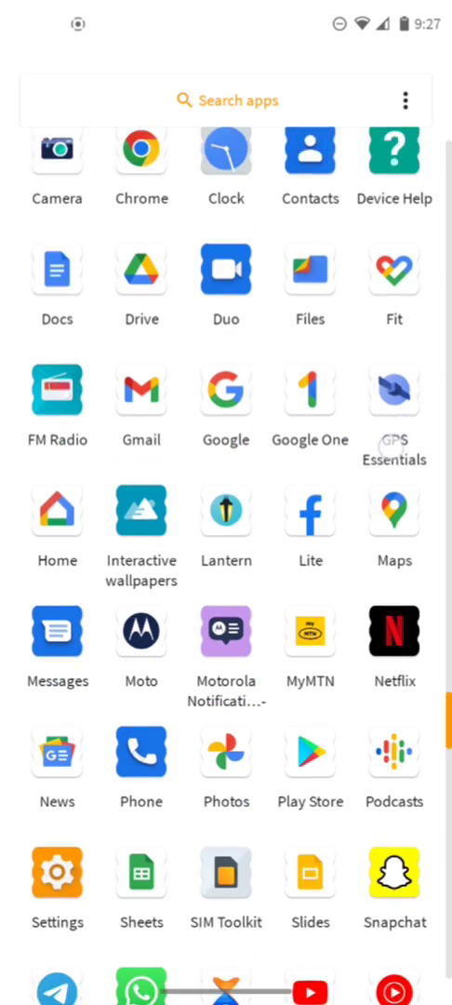
Search Settings for 'install cert' and open Install certificates in Wi-Fi preferences
left_click(57, 871)
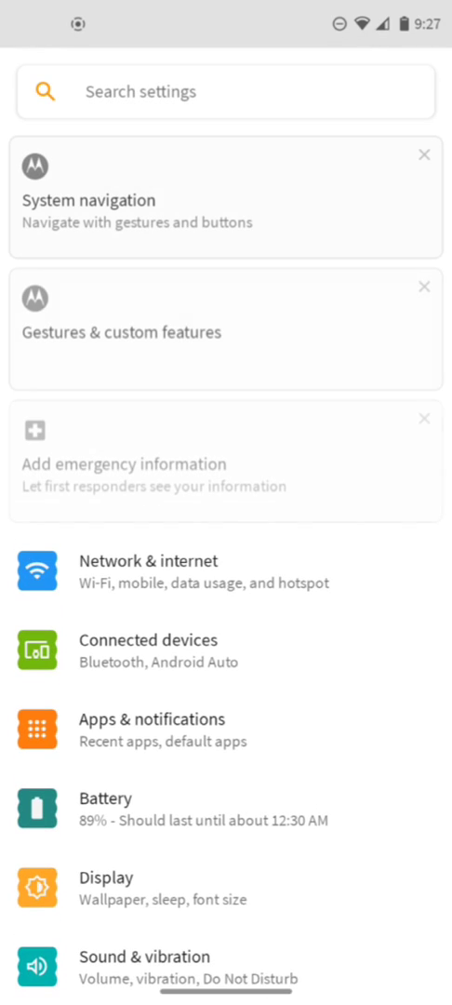
type("ins")
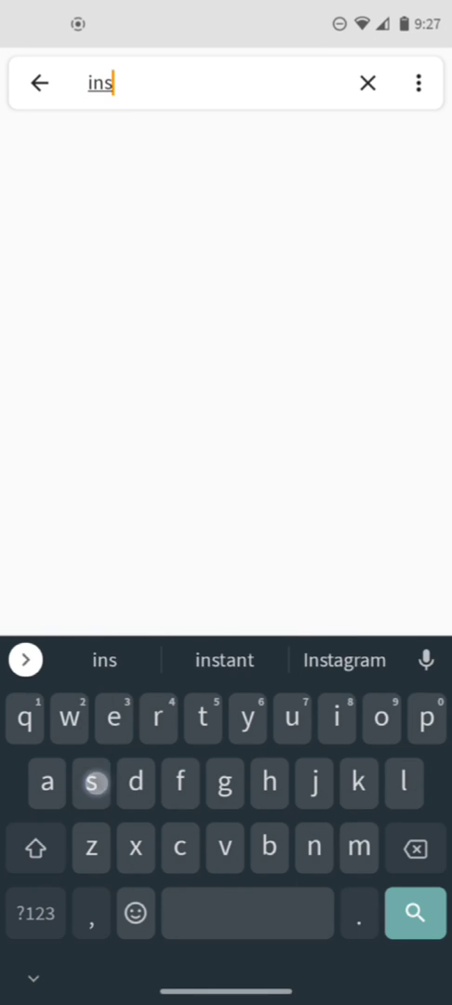
type("tall")
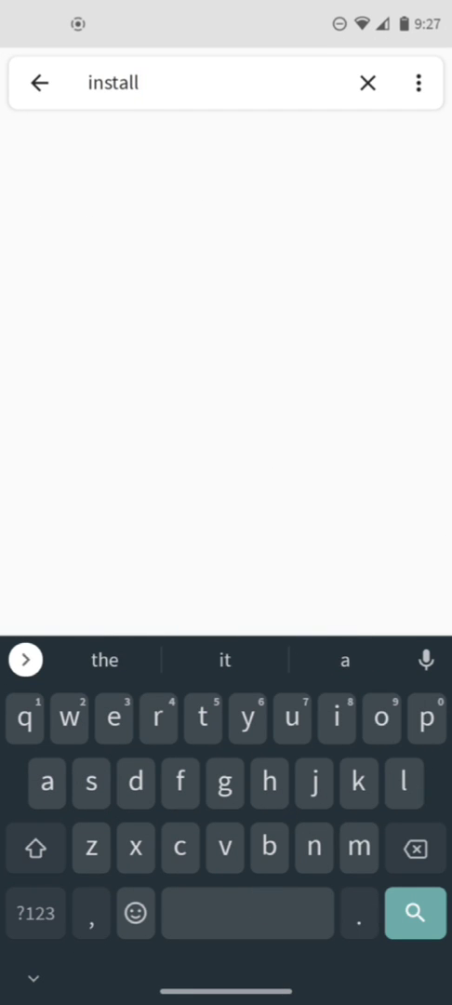
type("cert")
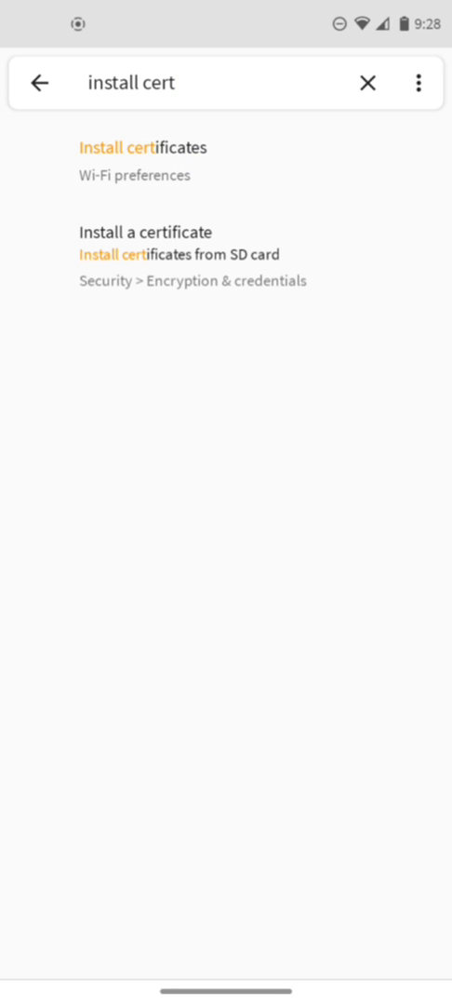
left_click(146, 160)
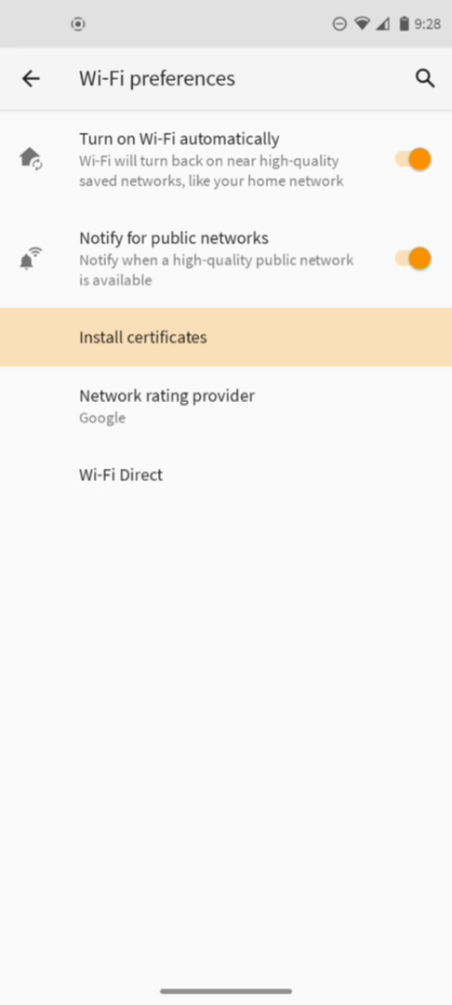
Install the downloaded knust-wifi-ca certificate under the name Knust
left_click(141, 337)
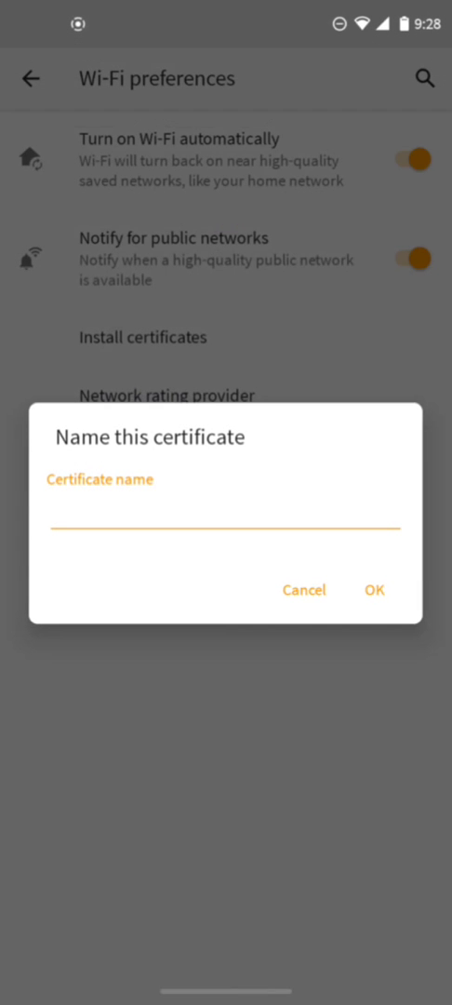
left_click(225, 529)
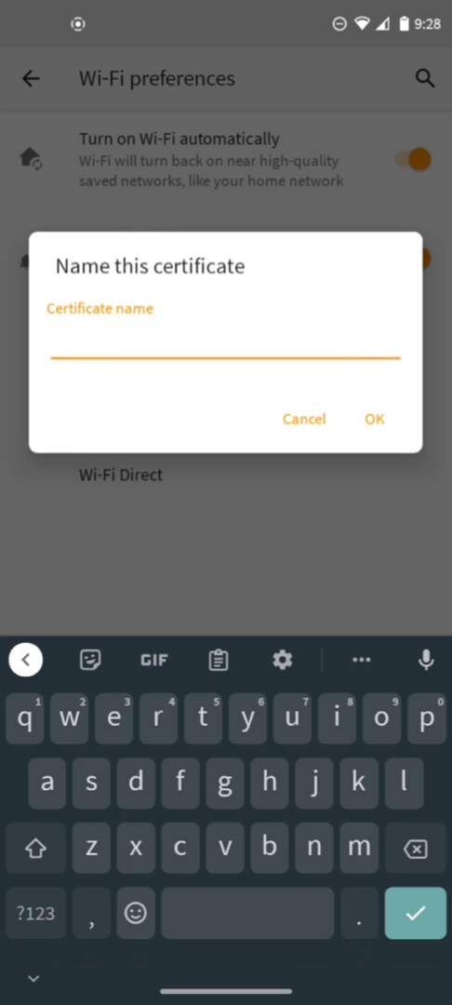
type("knus")
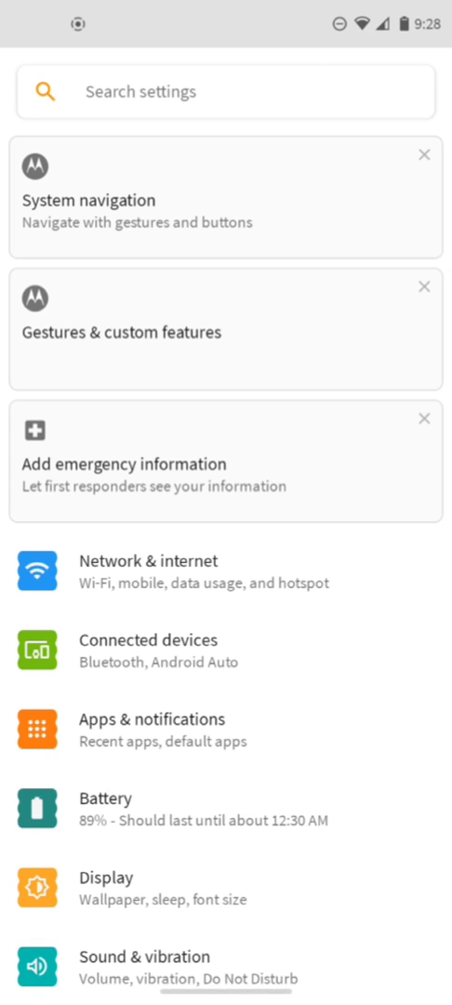
Go to Network & internet, then Wi-Fi, to list networks including KNUST WIFI
left_click(226, 571)
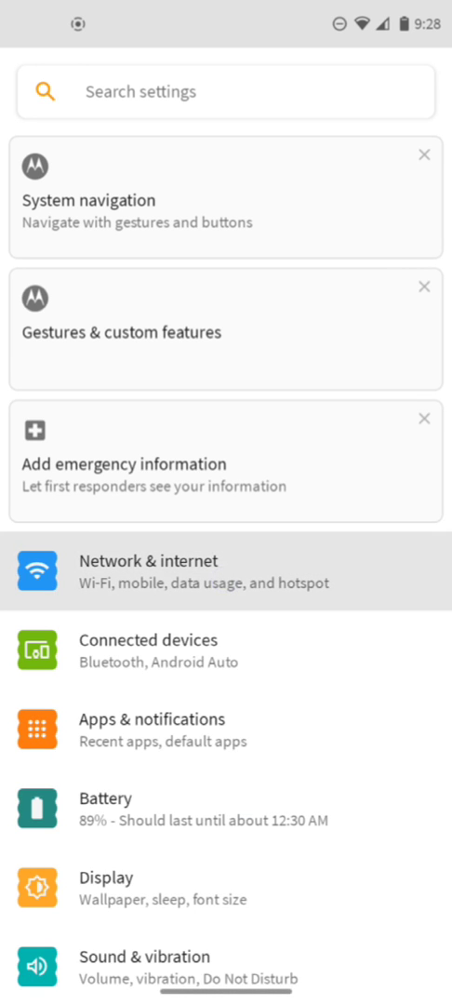
left_click(225, 572)
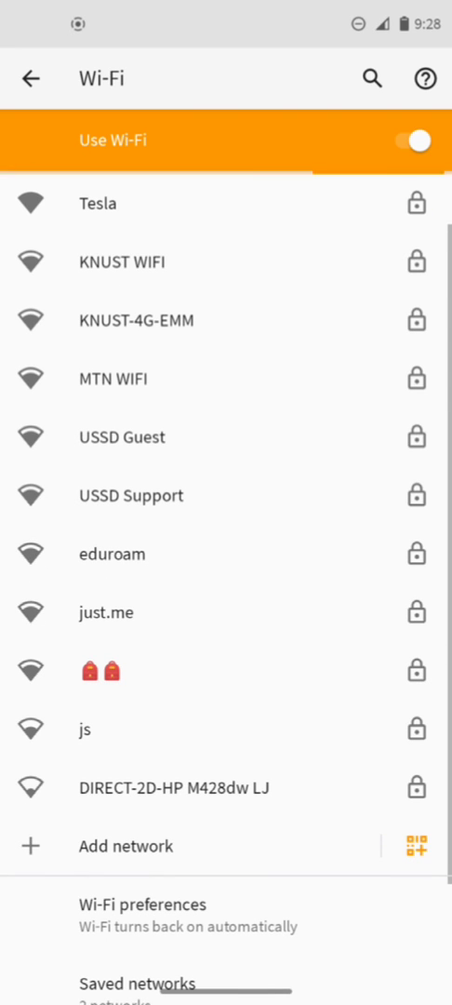
left_click(121, 261)
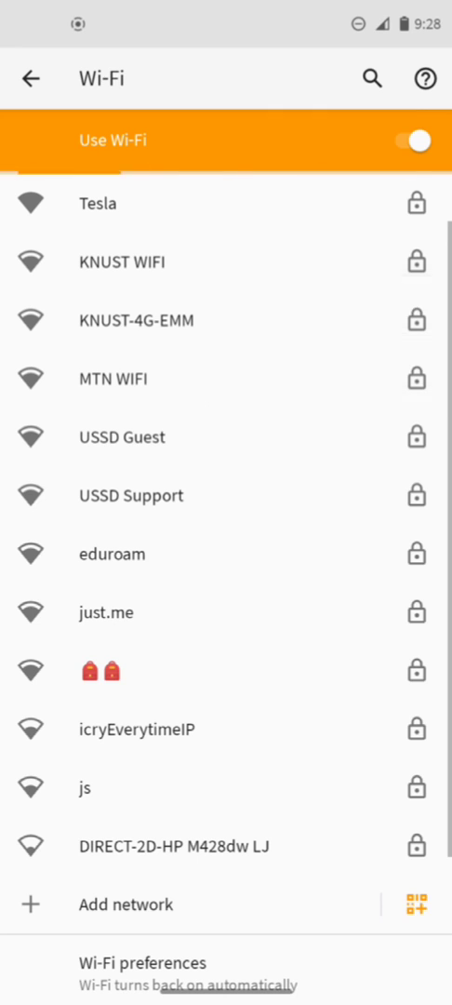
Set KNUST WIFI to EAP TTLS, Knust CA certificate and Do not validate status
left_click(122, 262)
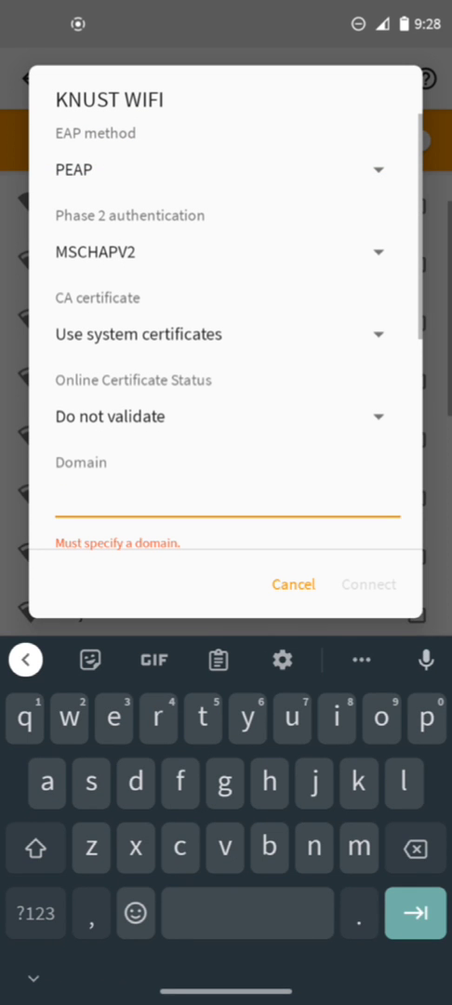
left_click(221, 170)
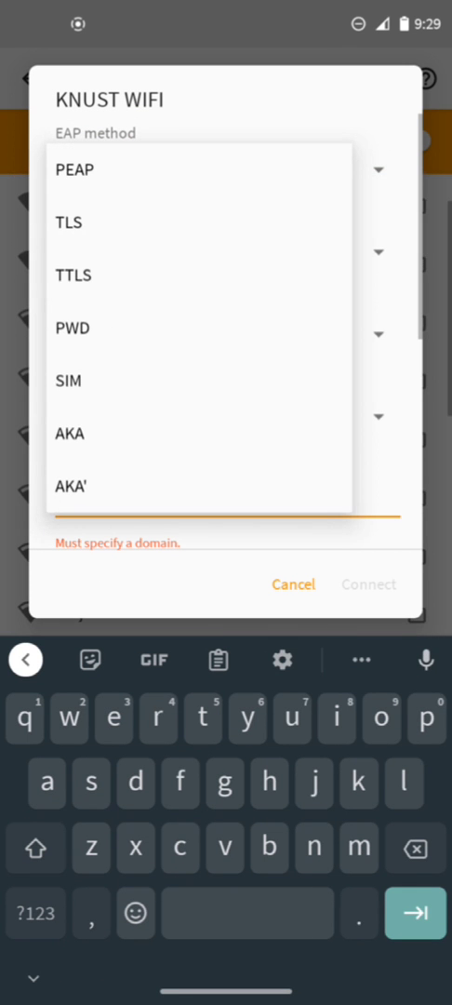
left_click(74, 274)
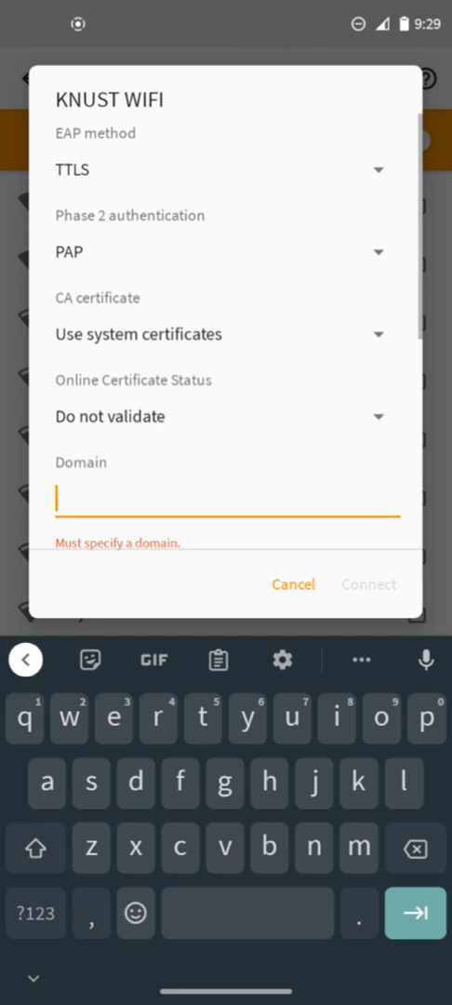
left_click(223, 334)
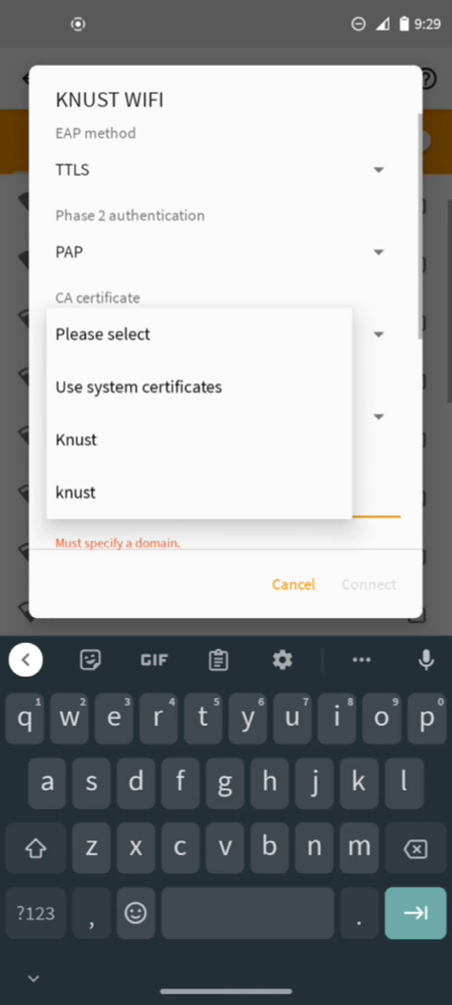
left_click(76, 439)
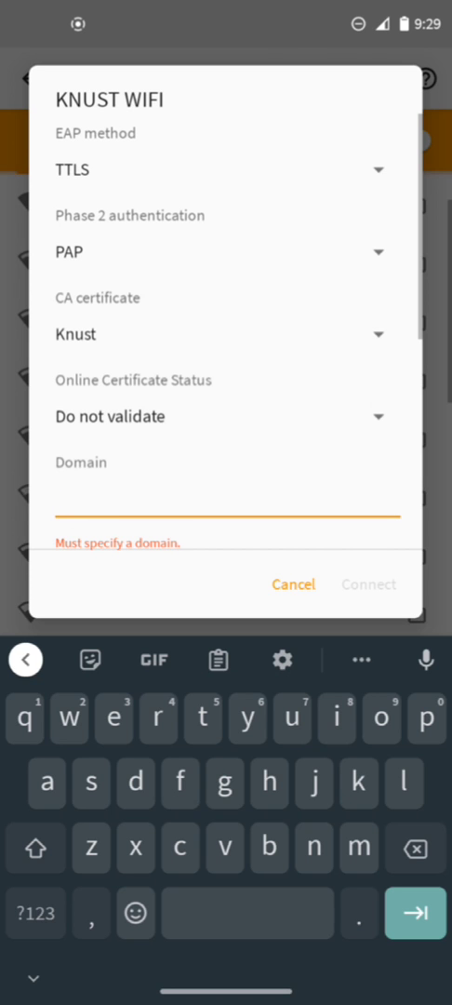
left_click(224, 416)
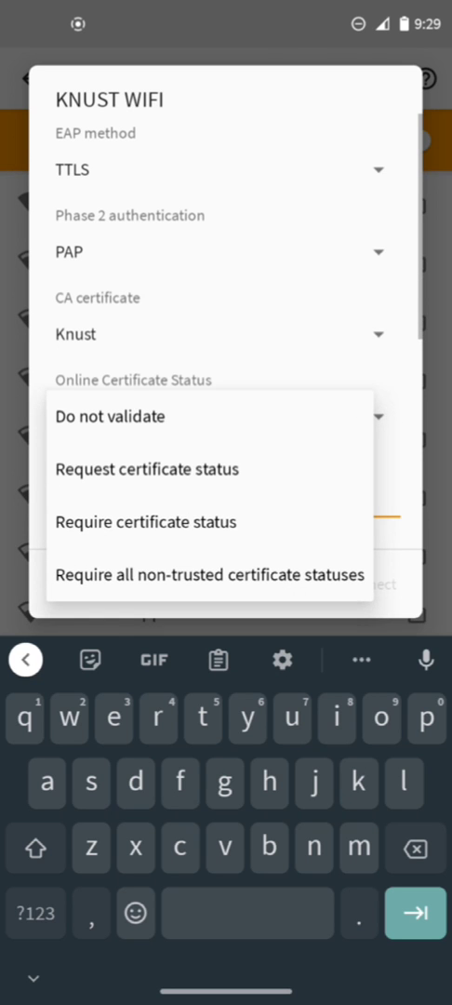
left_click(110, 416)
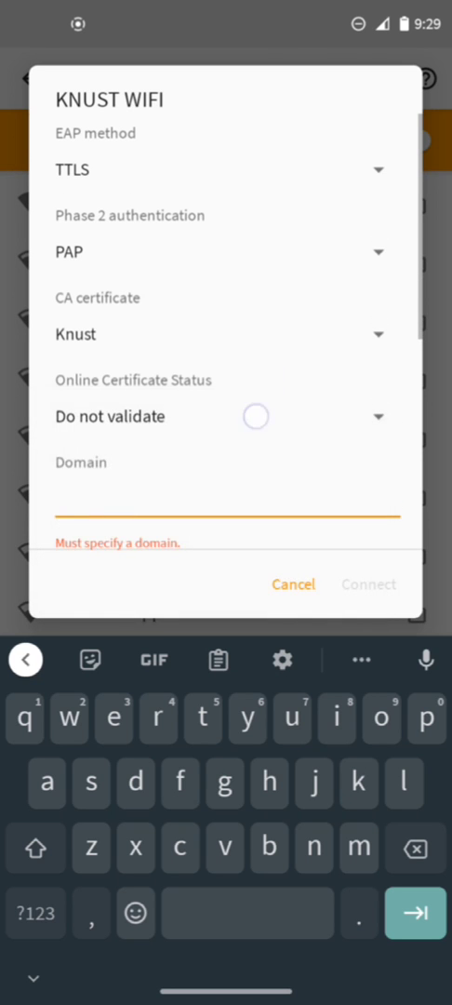
type("w")
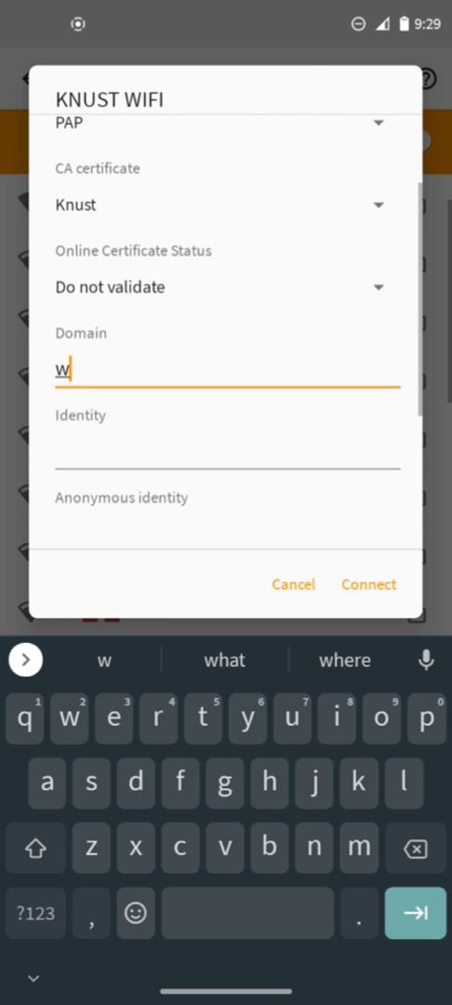
Enter domain wifi.knust.edu.gh, identity and password, then connect to KNUST WIFI
type("ifi")
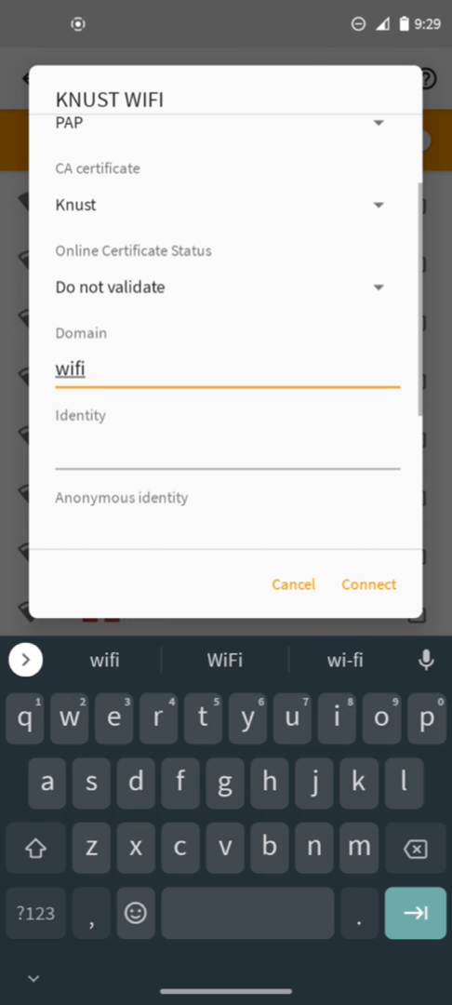
type(".knus")
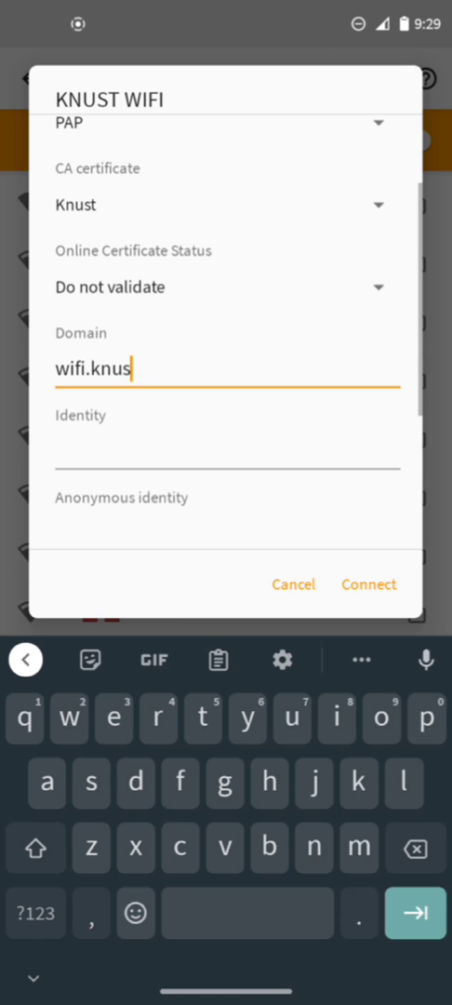
left_click(114, 718)
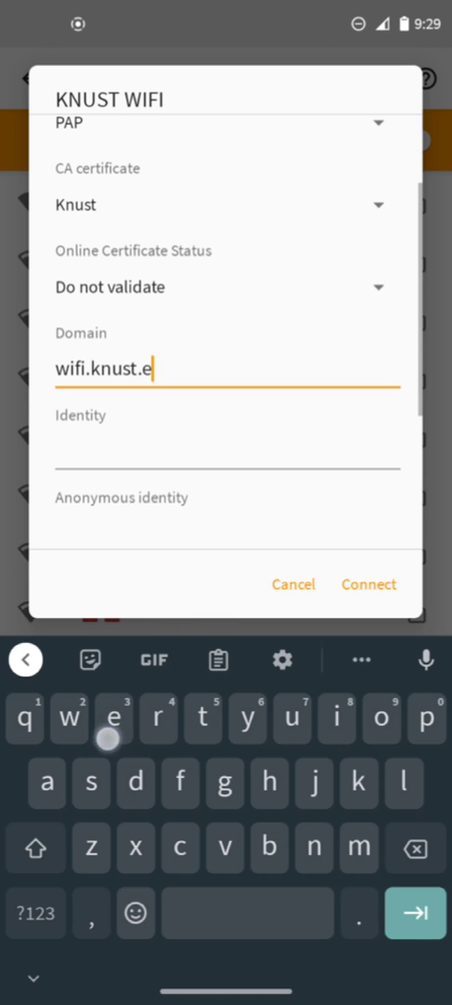
type("du.gh")
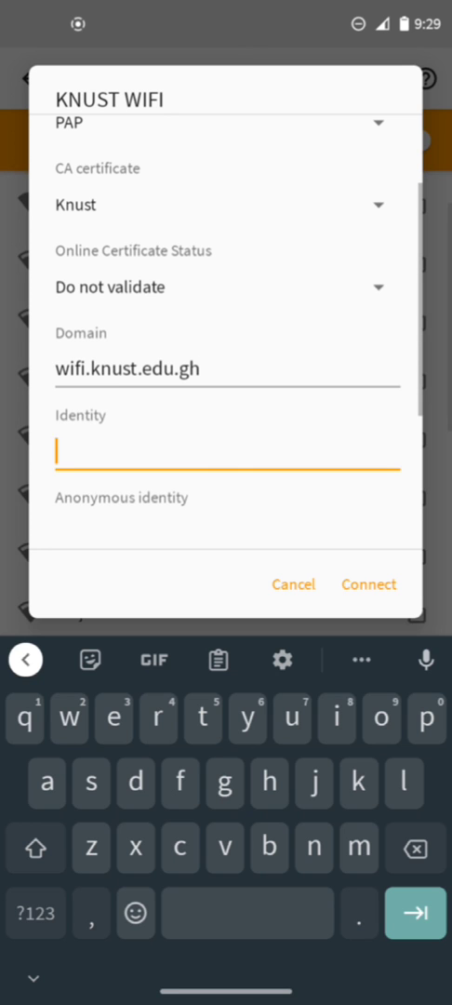
type("ddziwornu2")
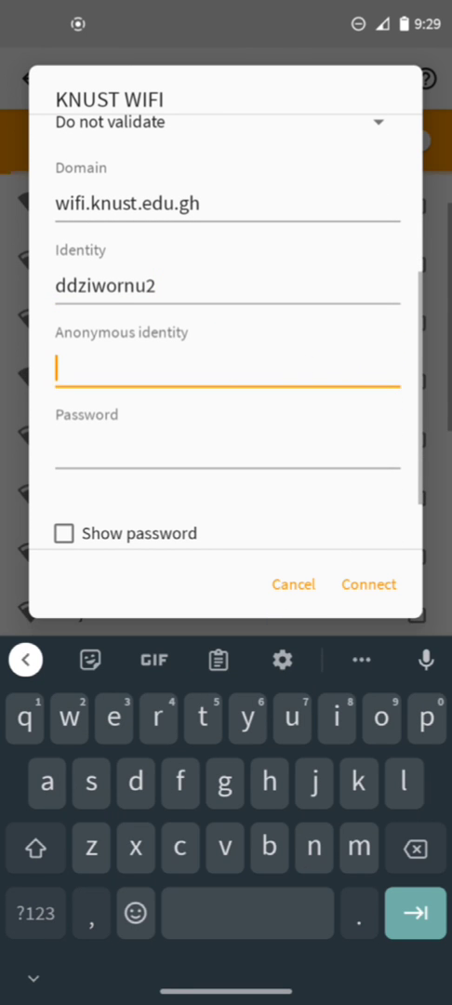
left_click(228, 465)
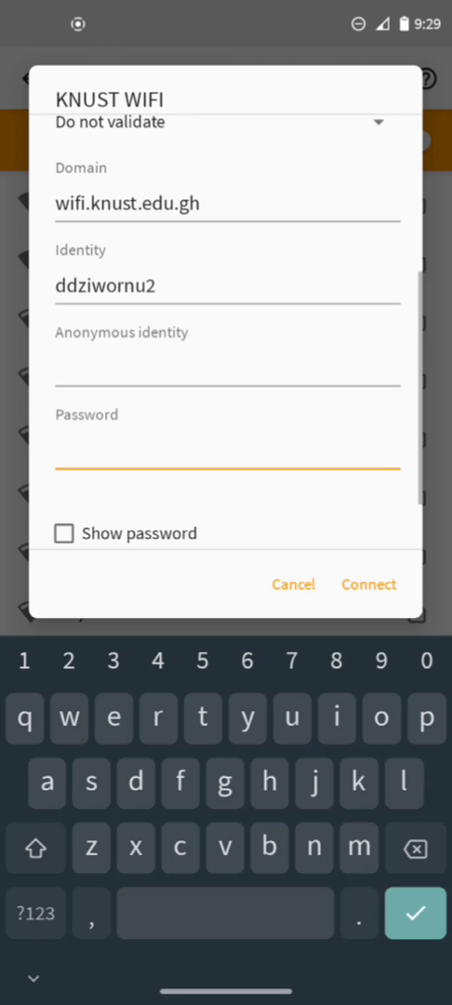
type("N")
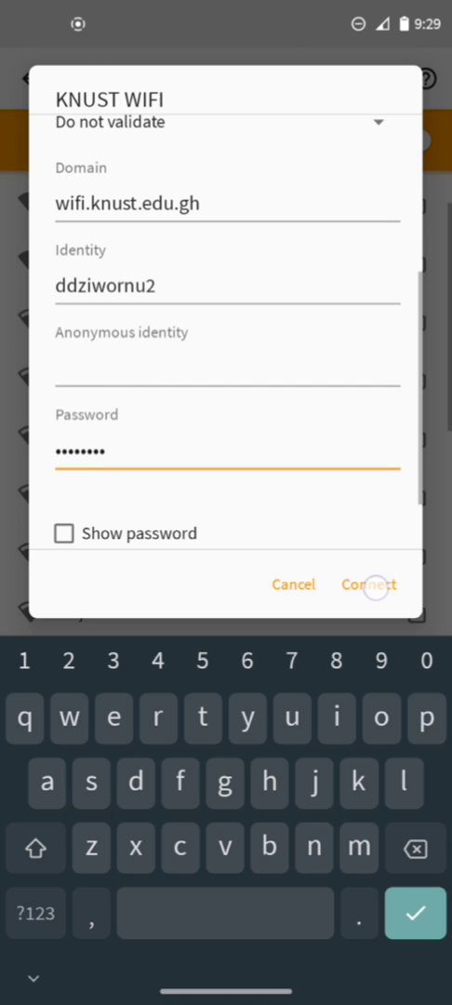
left_click(368, 585)
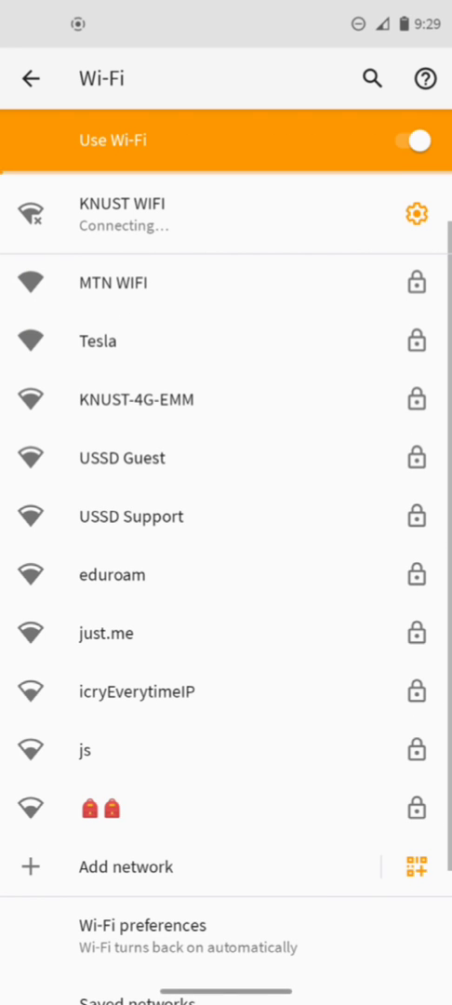